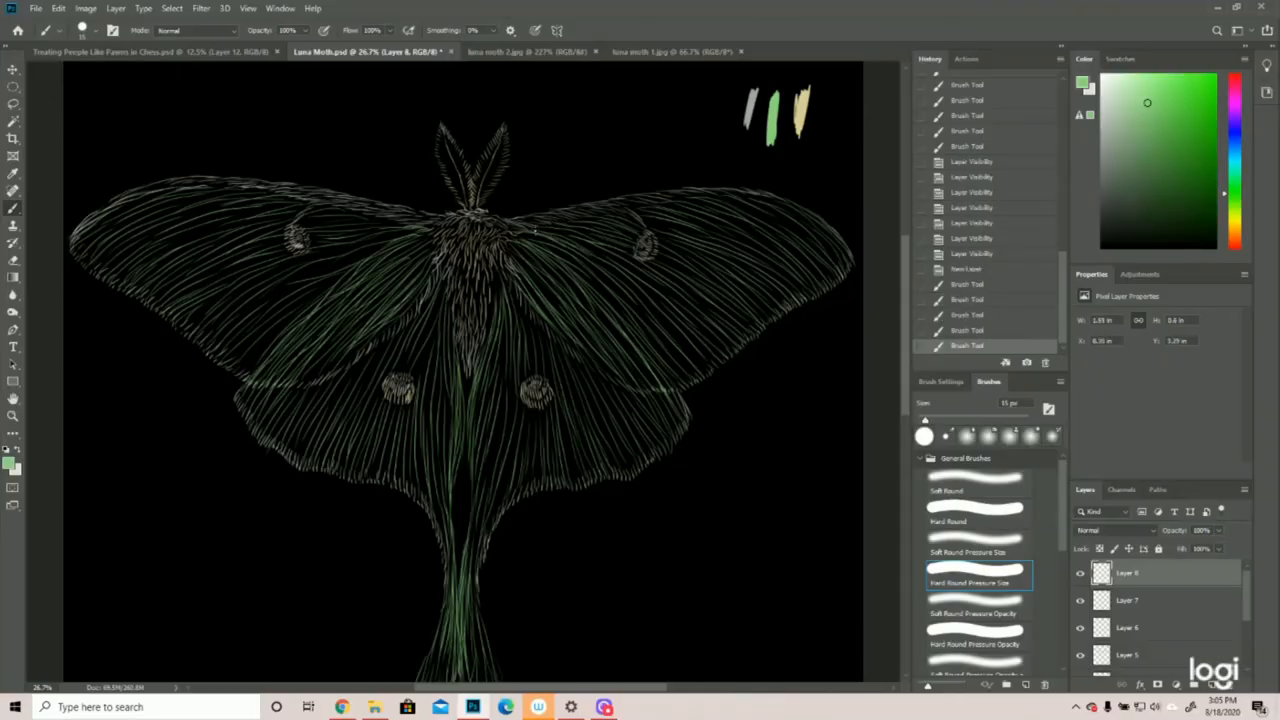
Paint a thick band of light green hair-like strokes across the right forewing.
drag(540, 235, 640, 265)
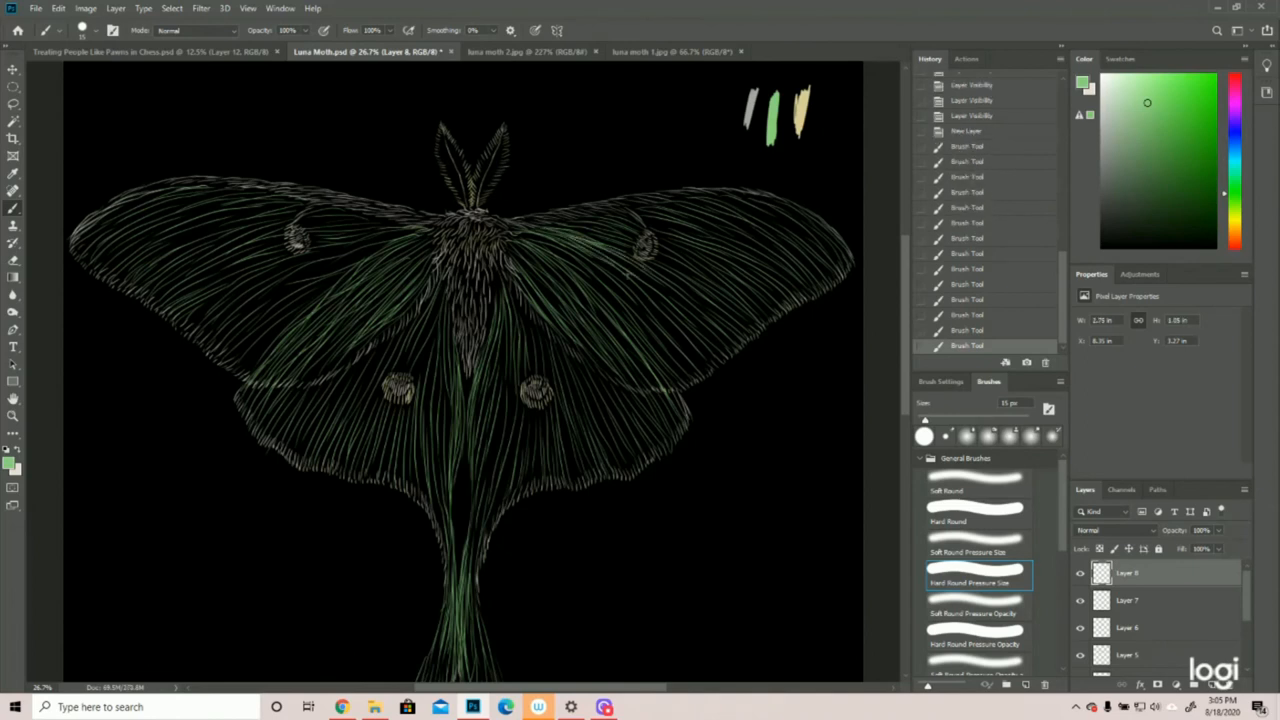
drag(560, 240, 690, 310)
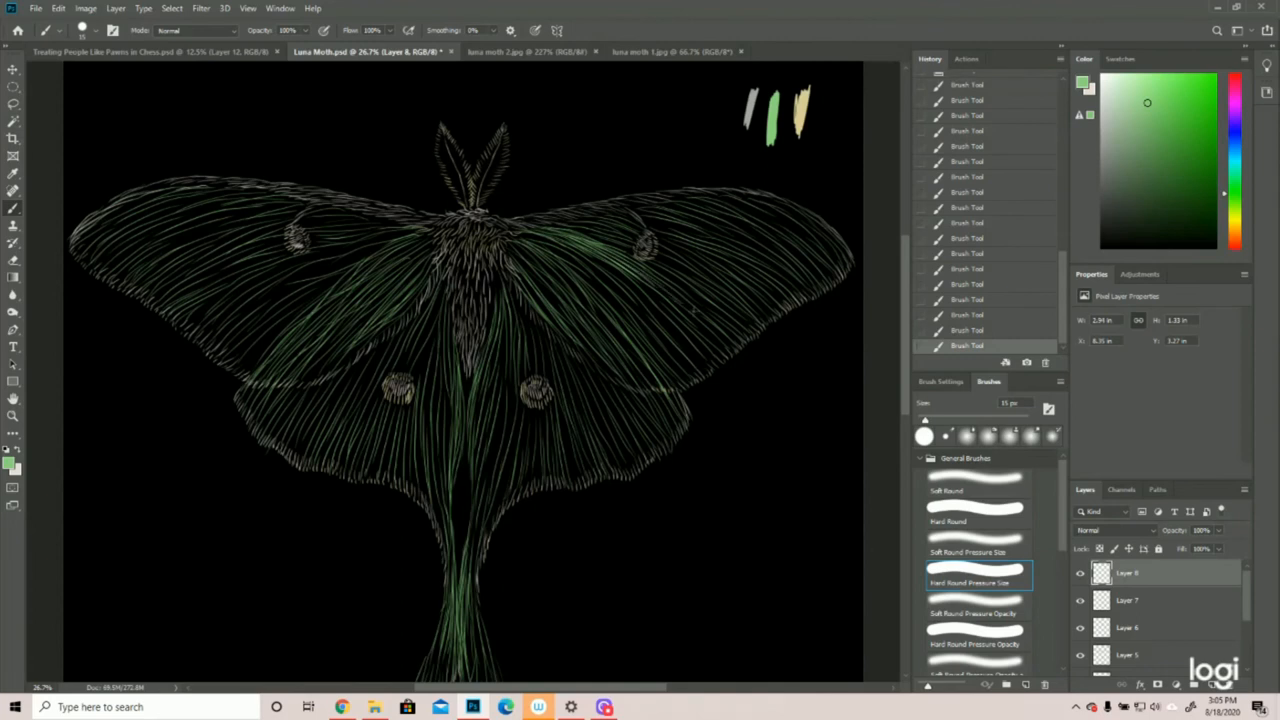
drag(520, 237, 693, 310)
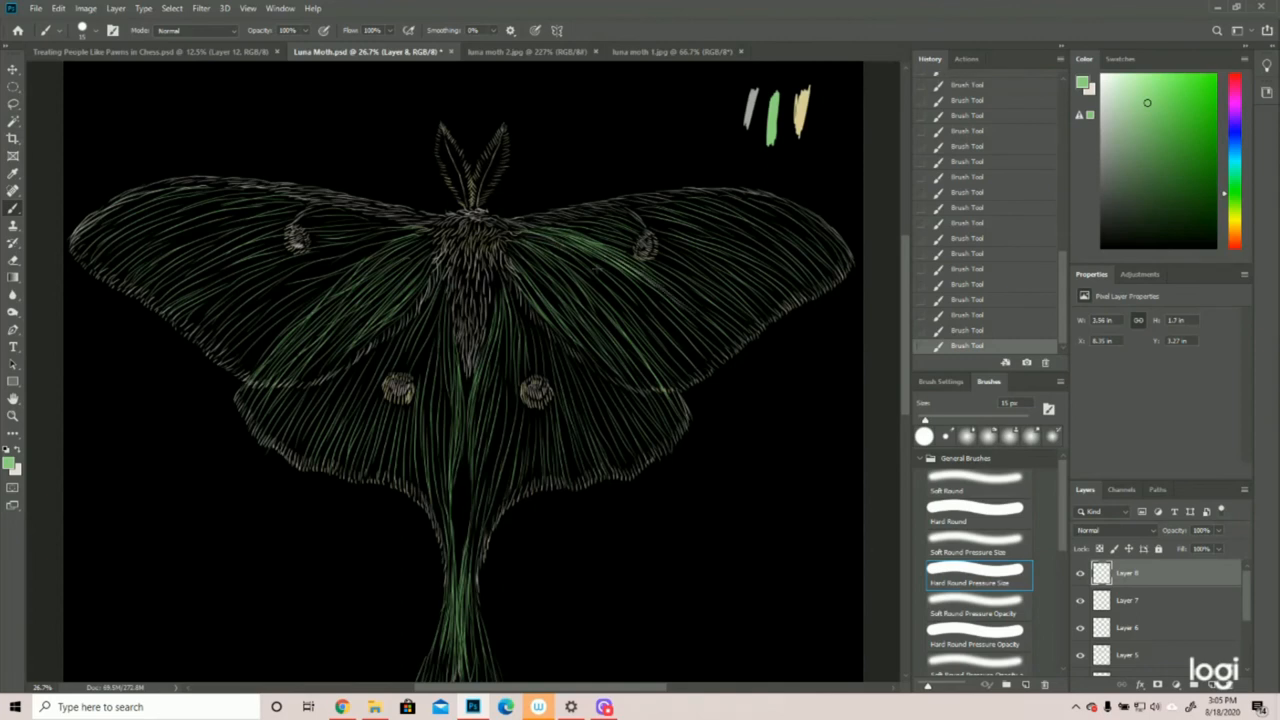
drag(530, 243, 660, 295)
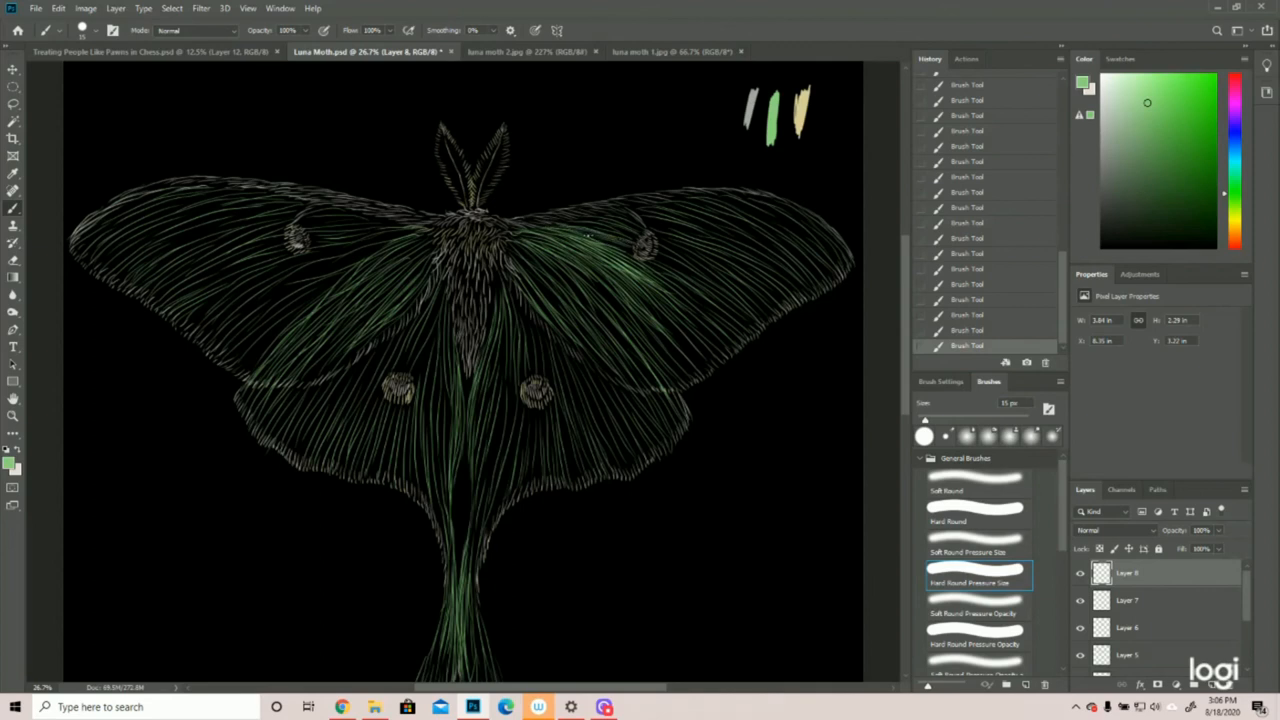
drag(585, 237, 637, 255)
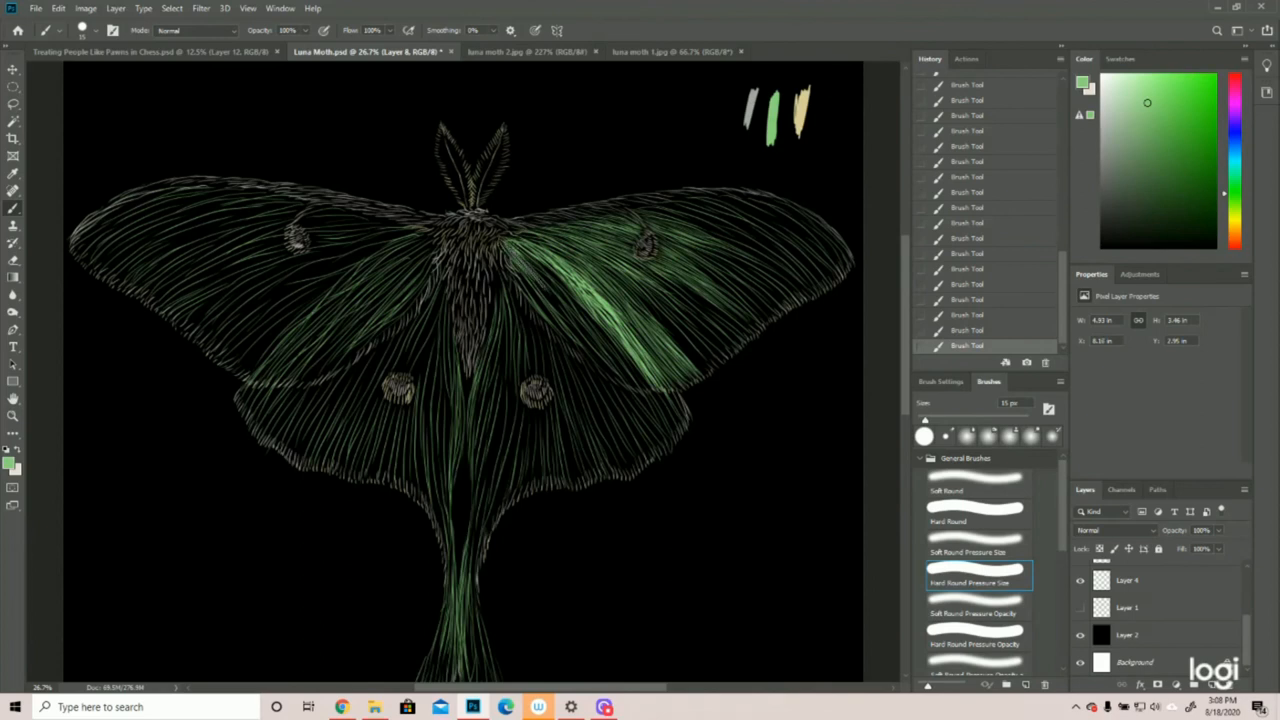
Add more green brush strokes across the wings and hindwings.
drag(510, 235, 580, 305)
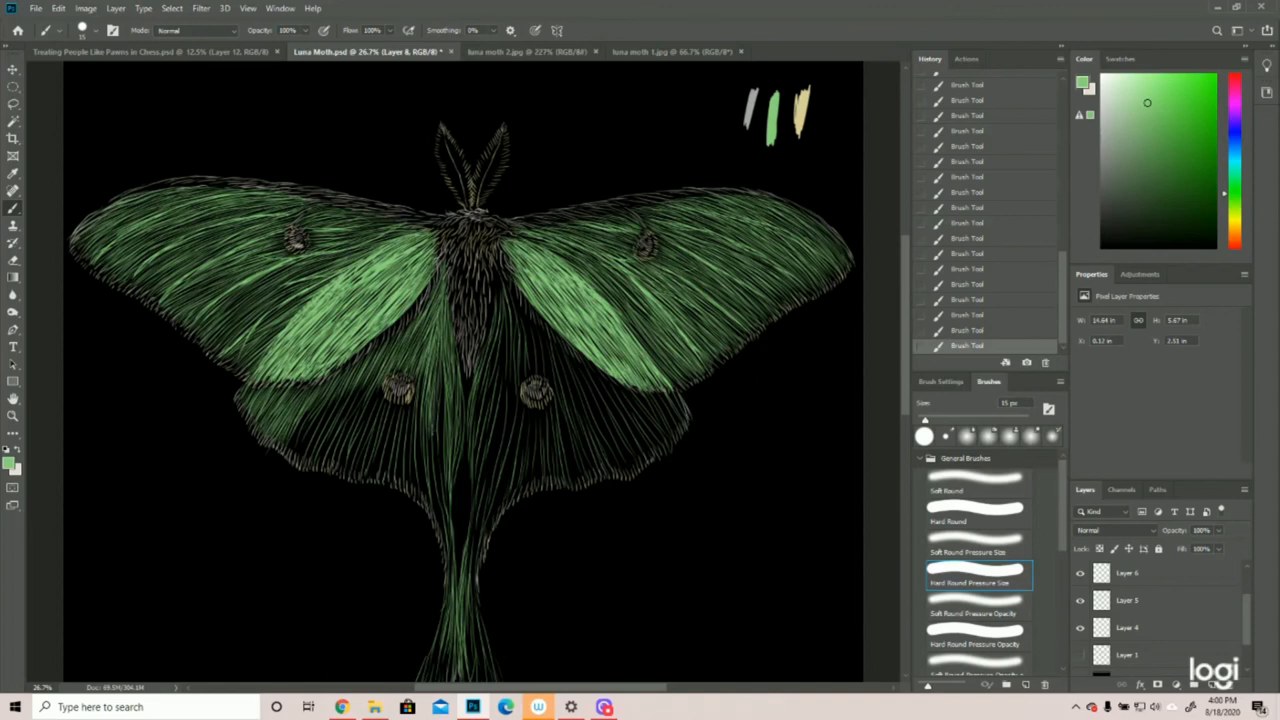
click(440, 400)
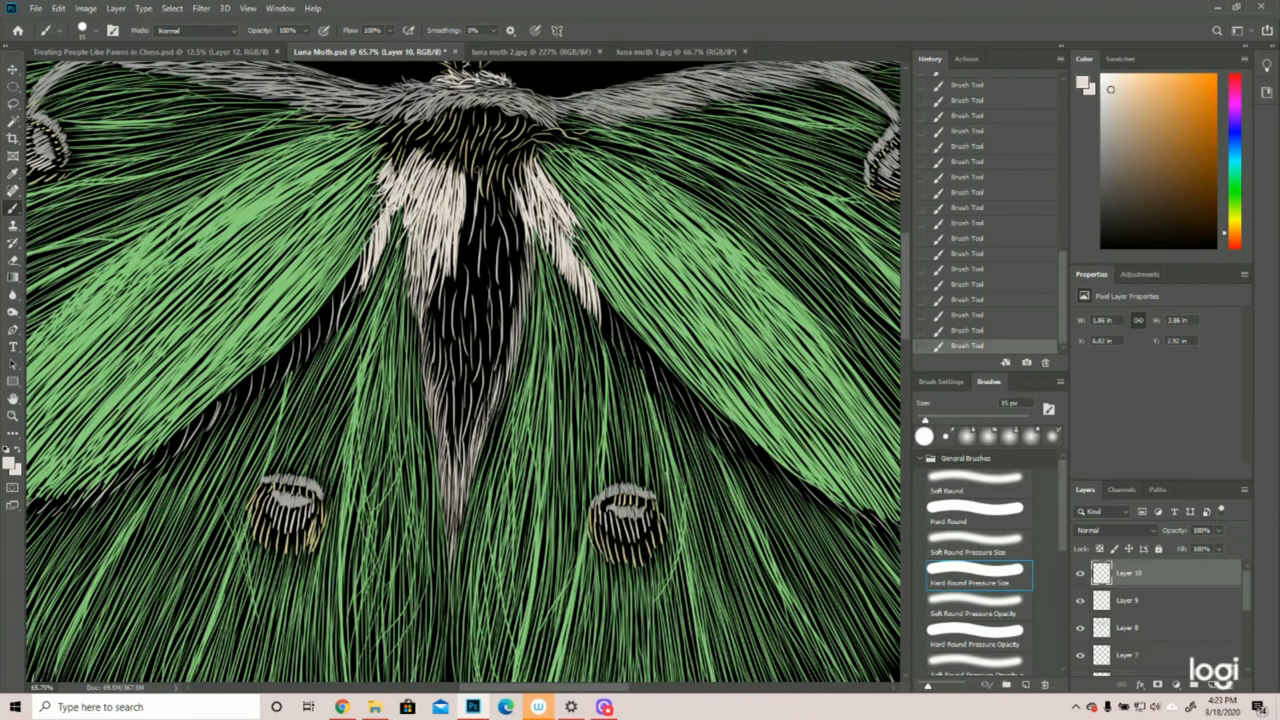
click(470, 200)
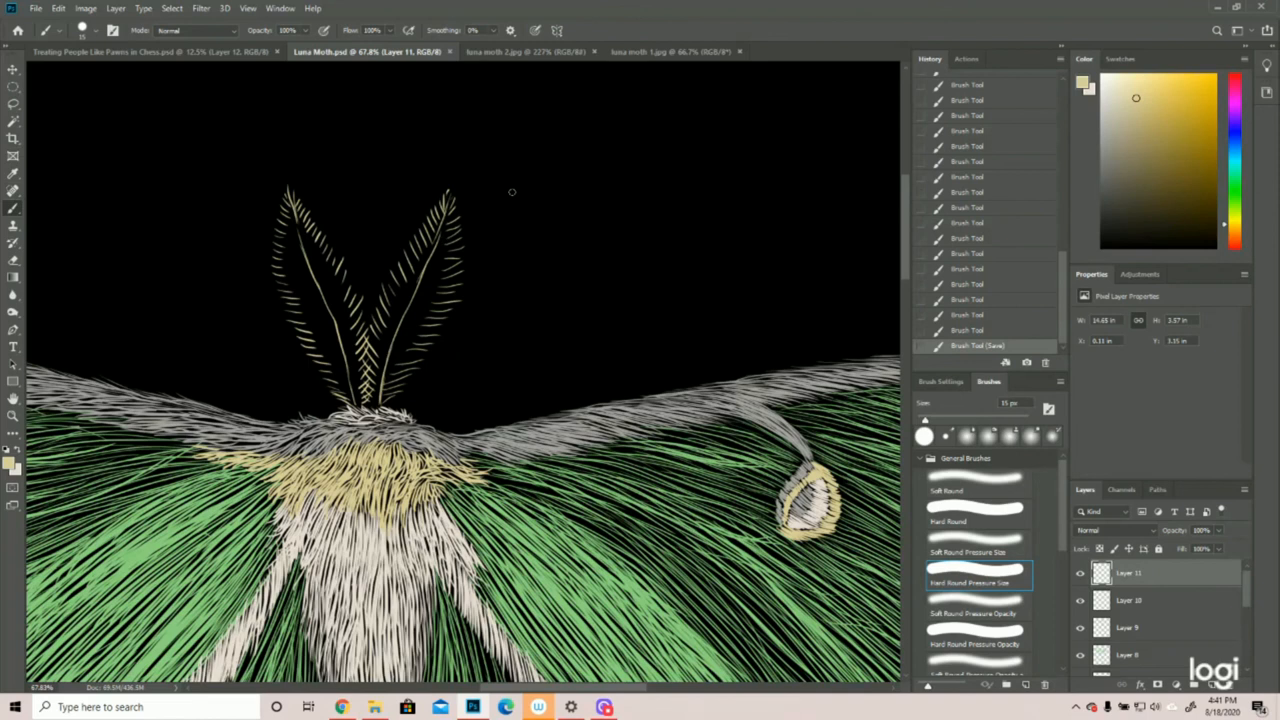
mouse_move(508, 261)
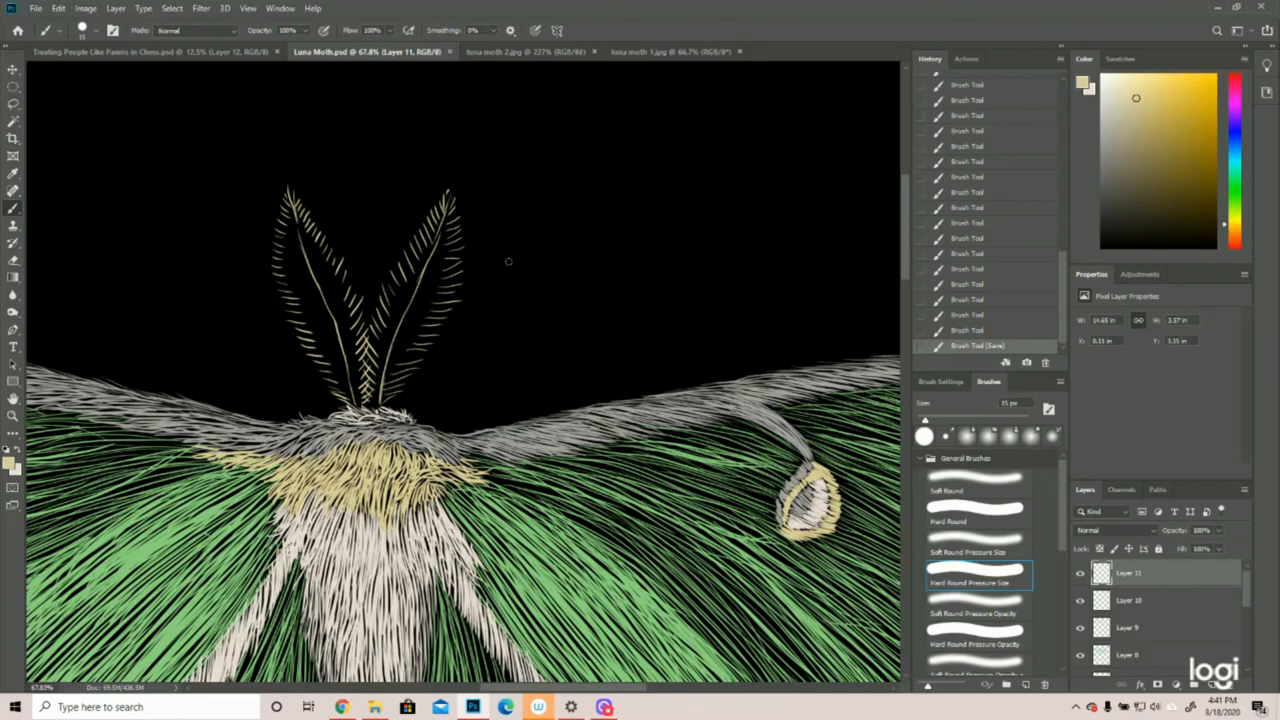
mouse_move(433, 317)
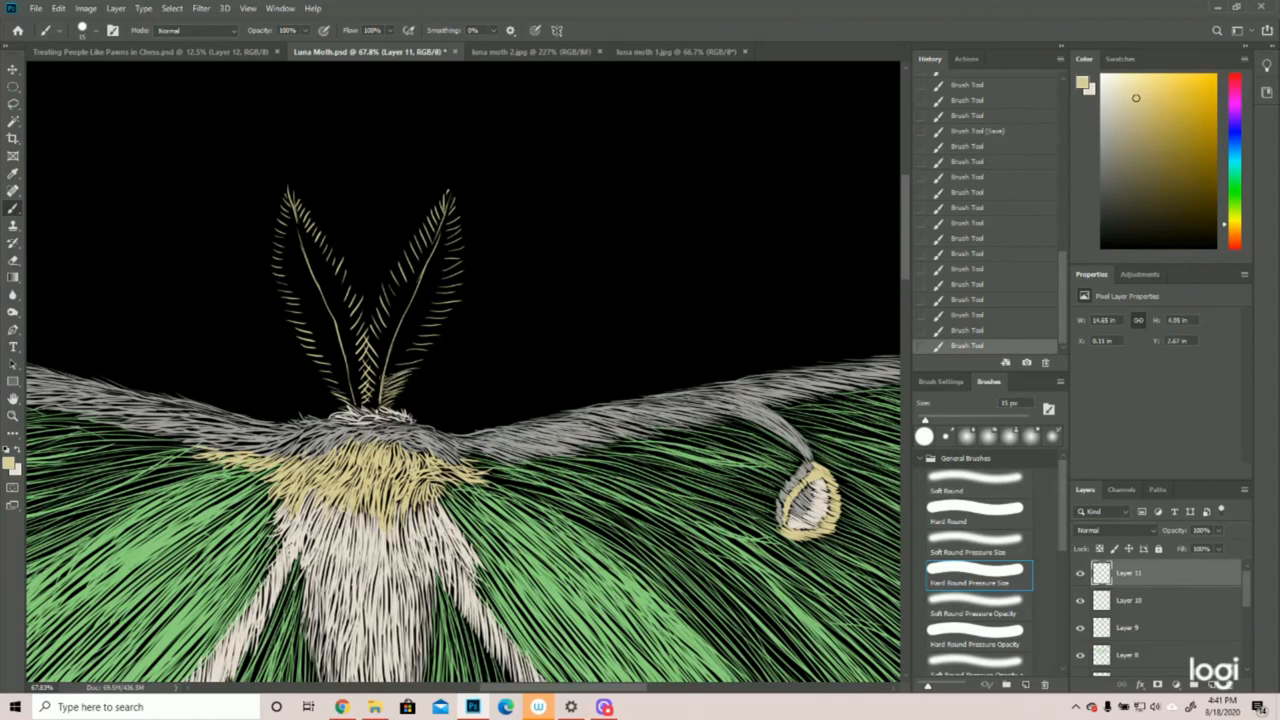
Paint short cream feather strokes inside the right antenna on Layer 11.
drag(380, 370, 425, 355)
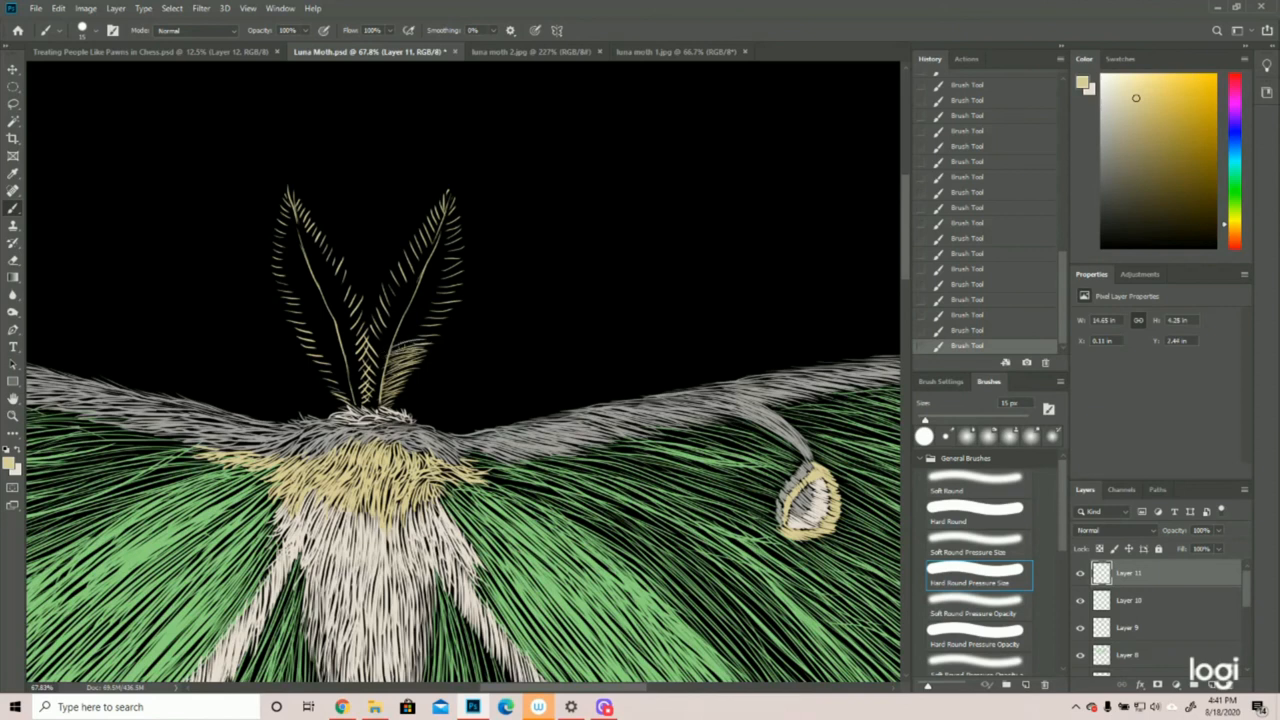
drag(390, 340, 440, 338)
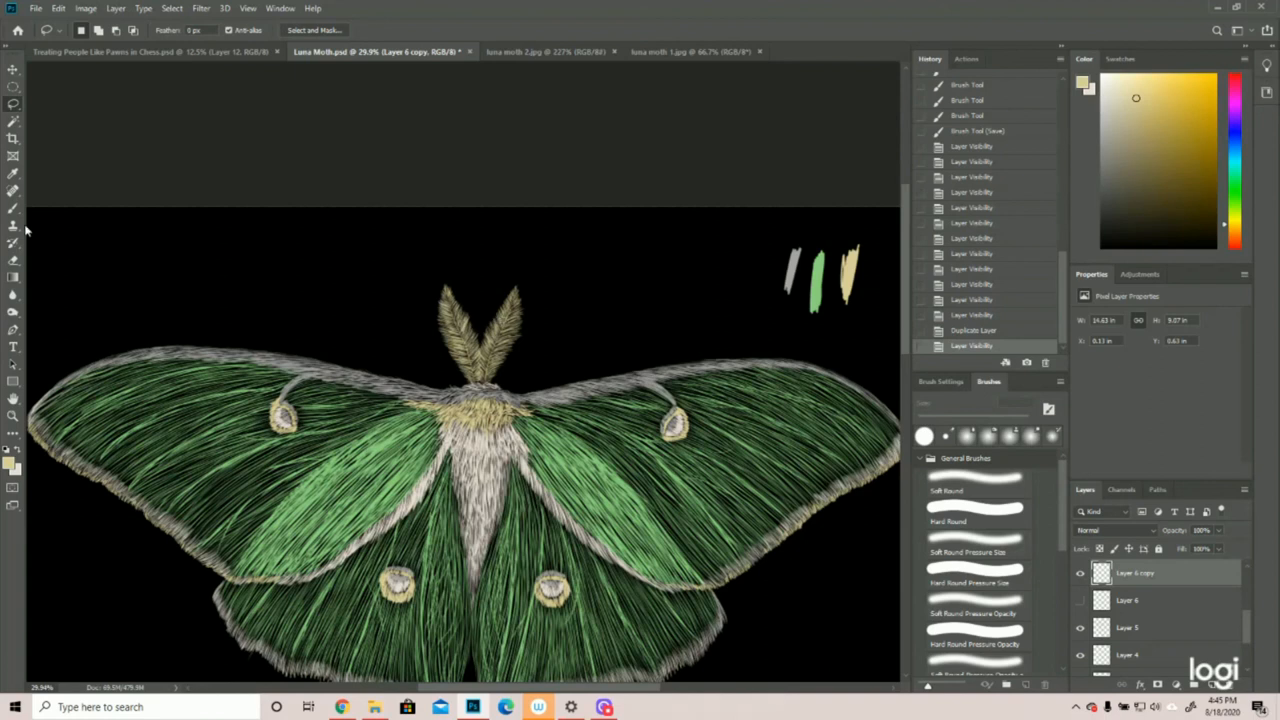
mouse_move(440, 272)
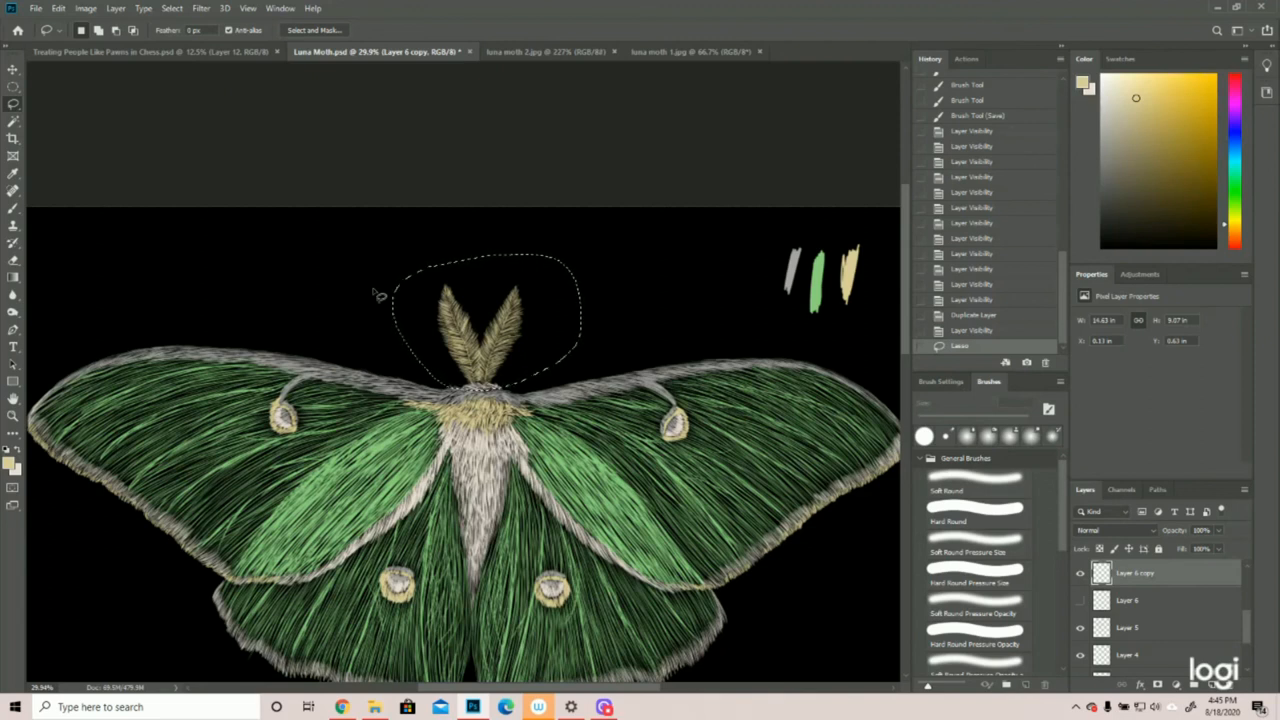
mouse_move(620, 268)
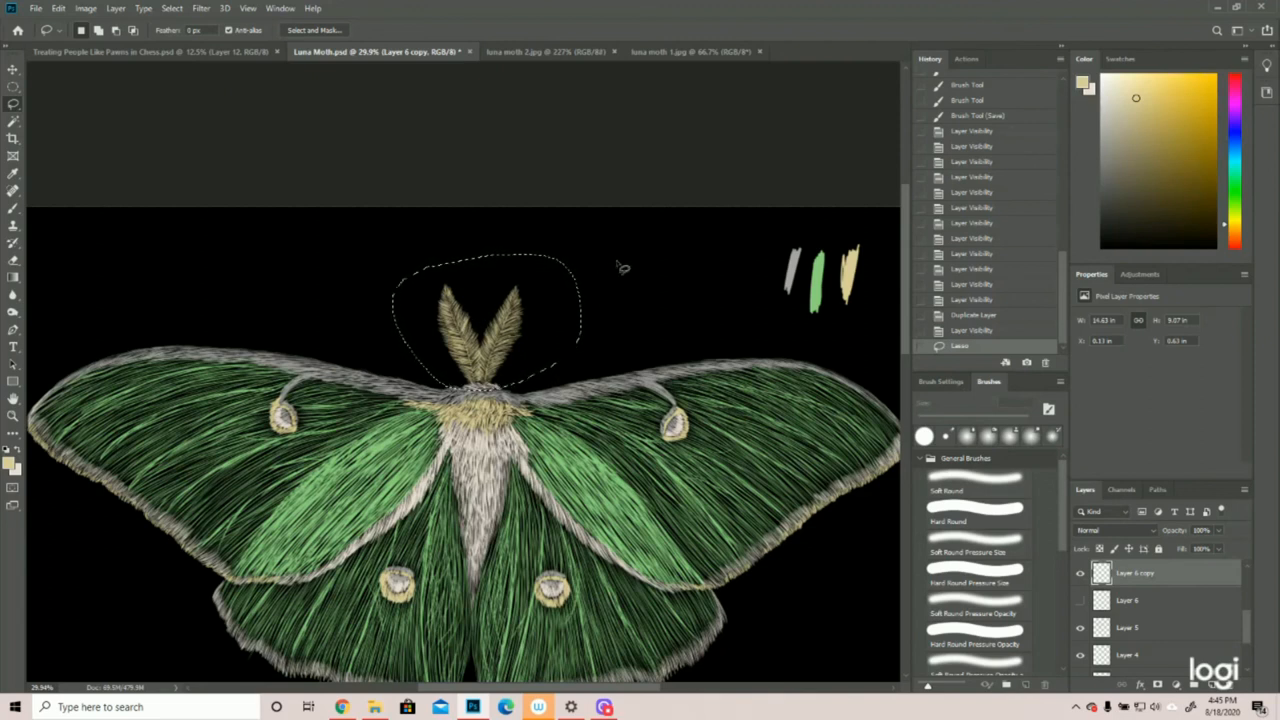
Open the Layer menu to duplicate the layer.
click(171, 8)
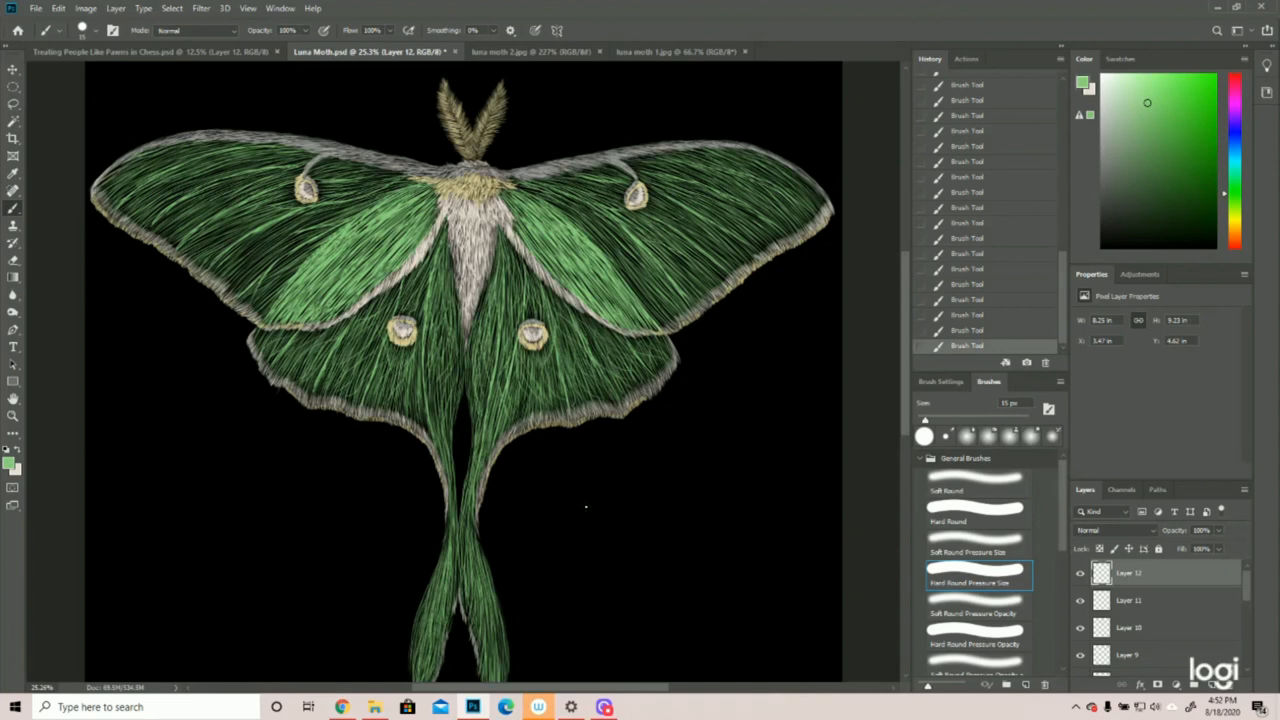
mouse_move(571, 496)
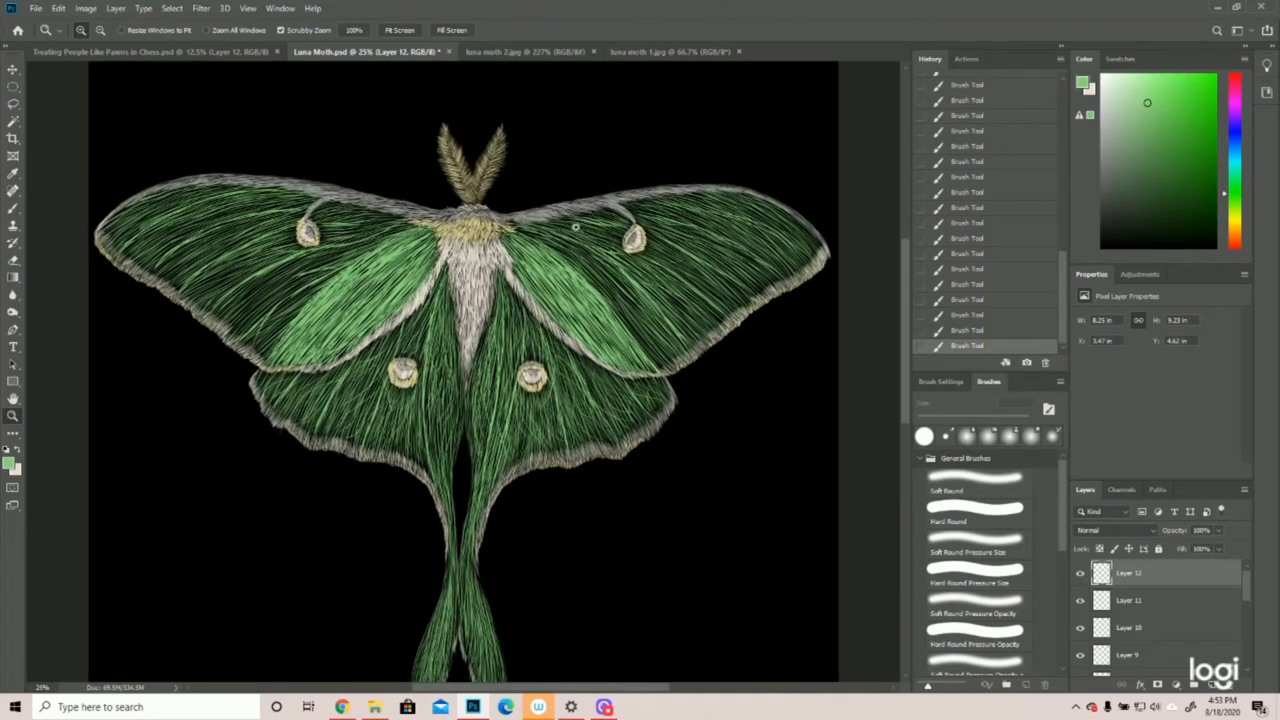
mouse_move(316, 271)
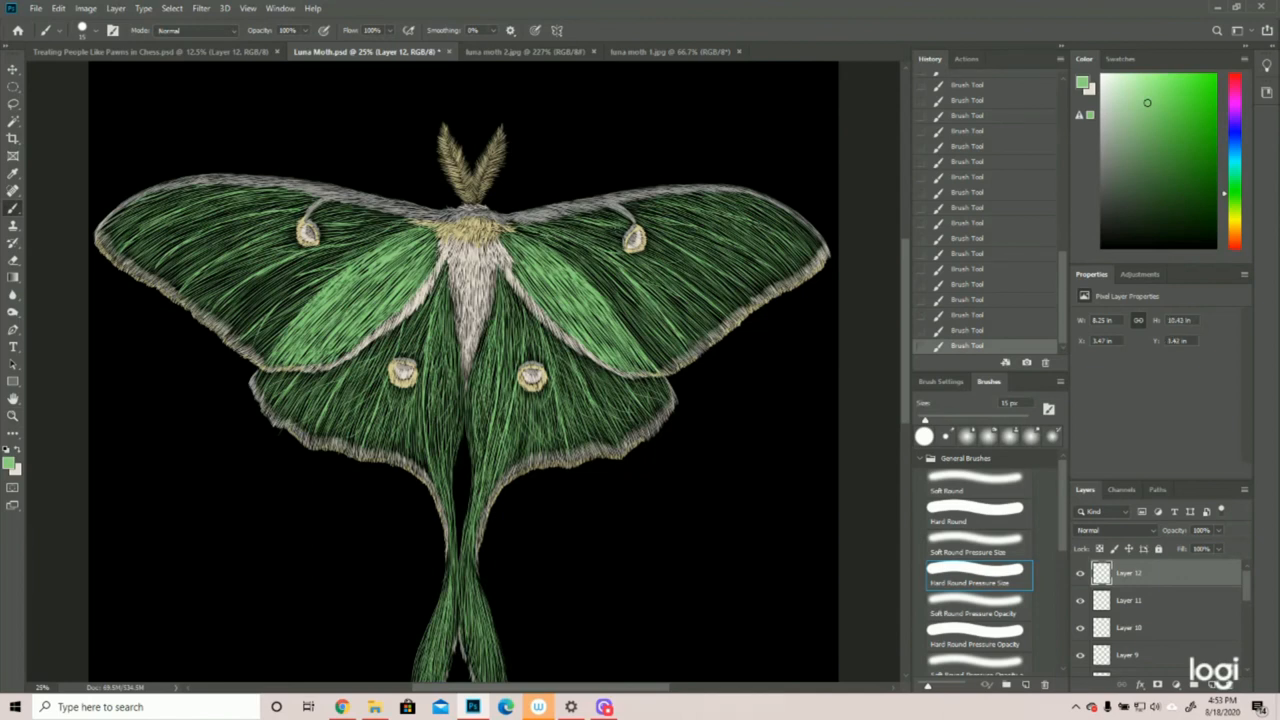
Add a small dab and another fine green strand across the wing on Layer 12.
click(580, 230)
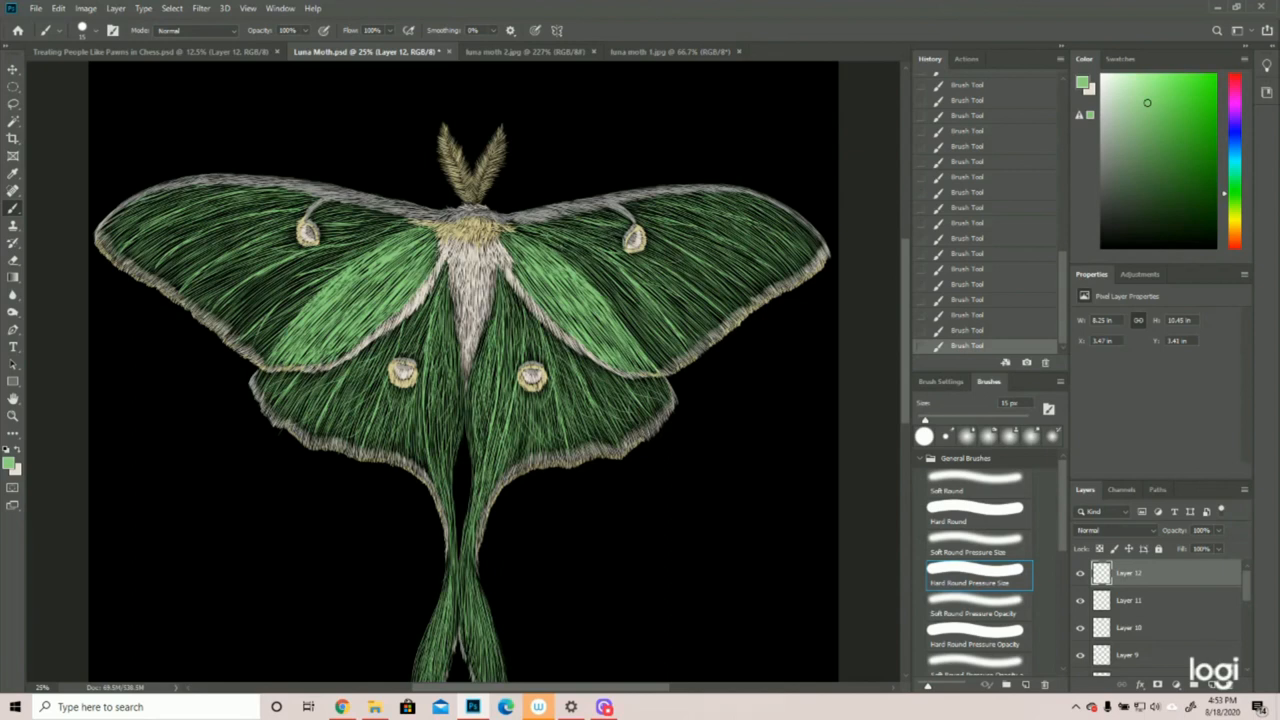
drag(560, 250, 640, 300)
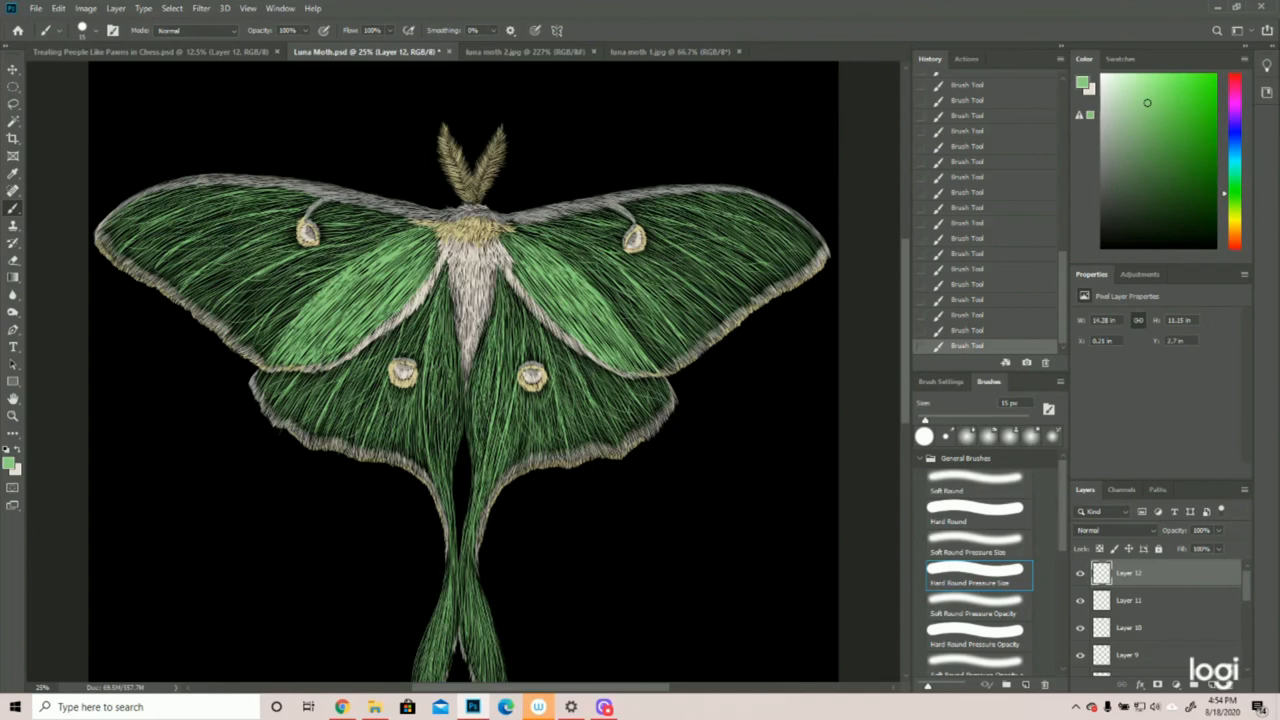
mouse_move(13, 418)
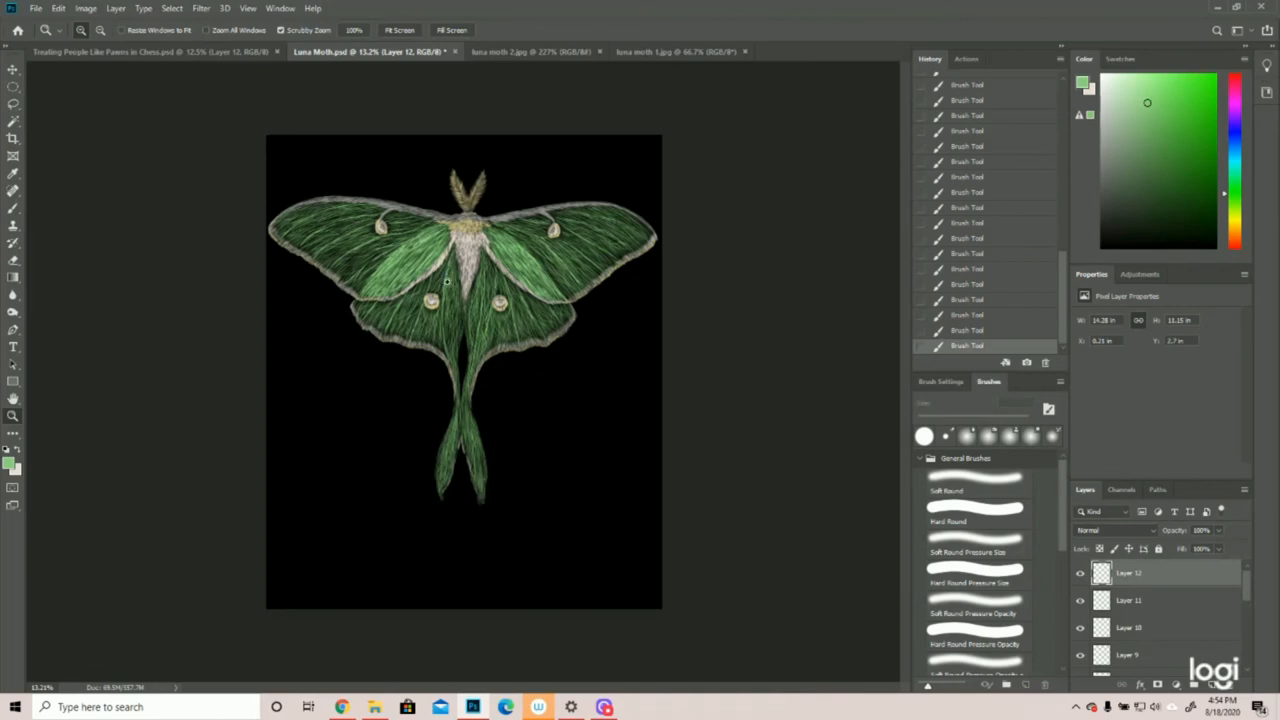
mouse_move(687, 349)
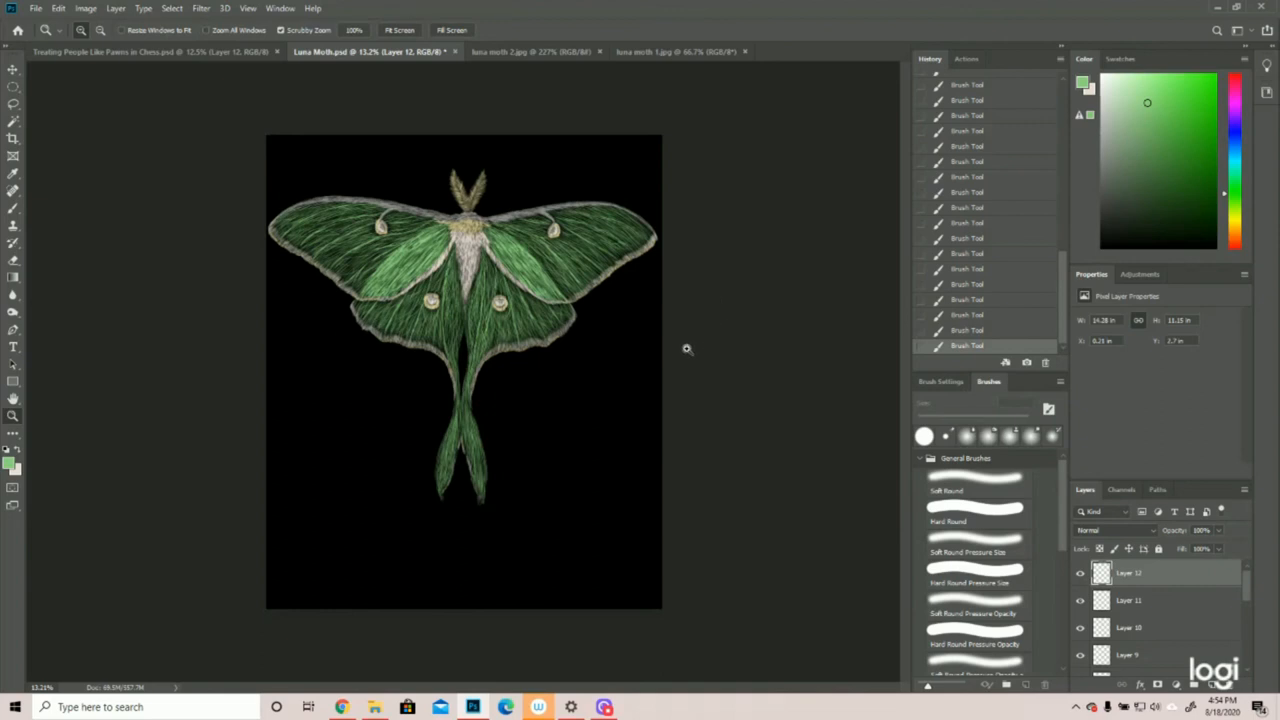
mouse_move(568, 437)
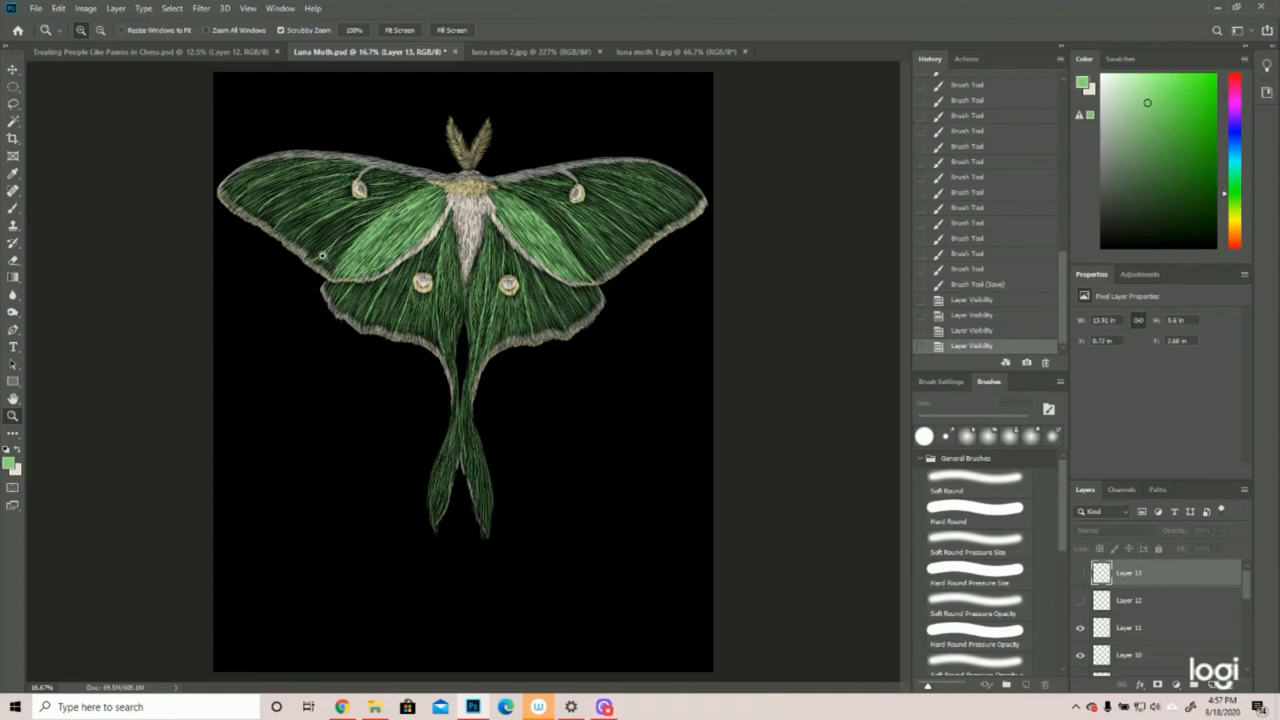
mouse_move(620, 208)
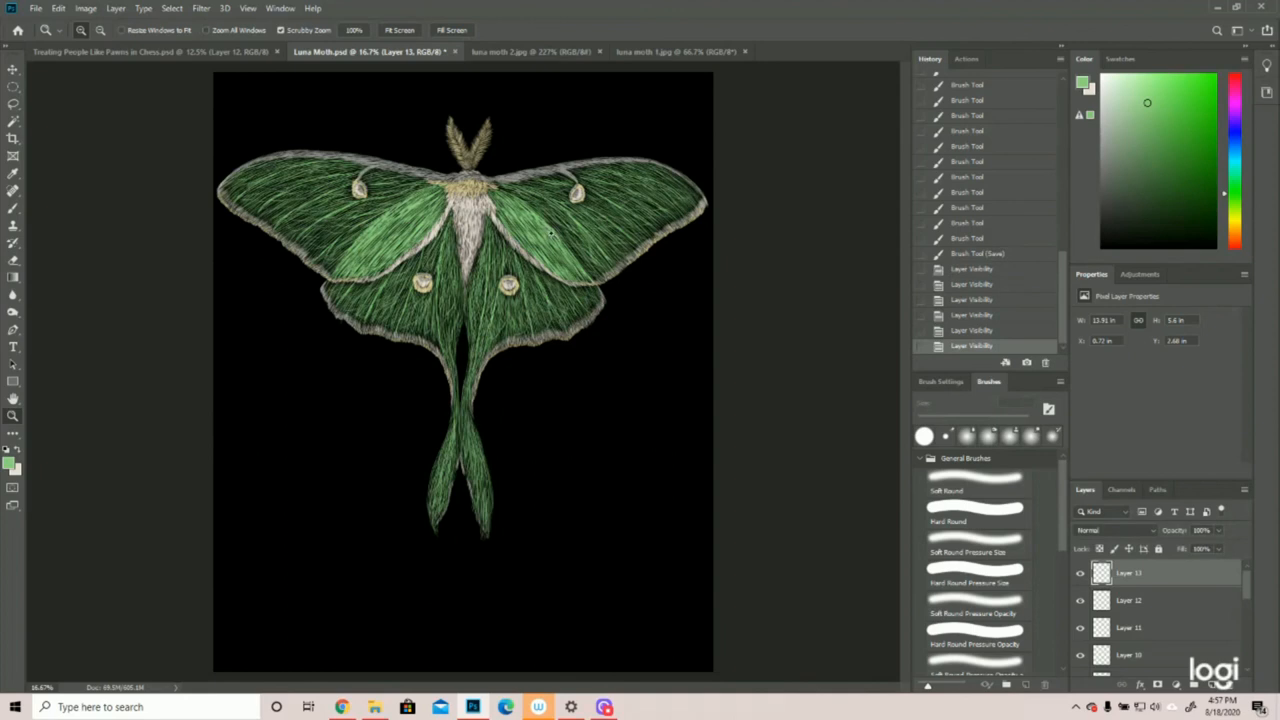
mouse_move(556, 355)
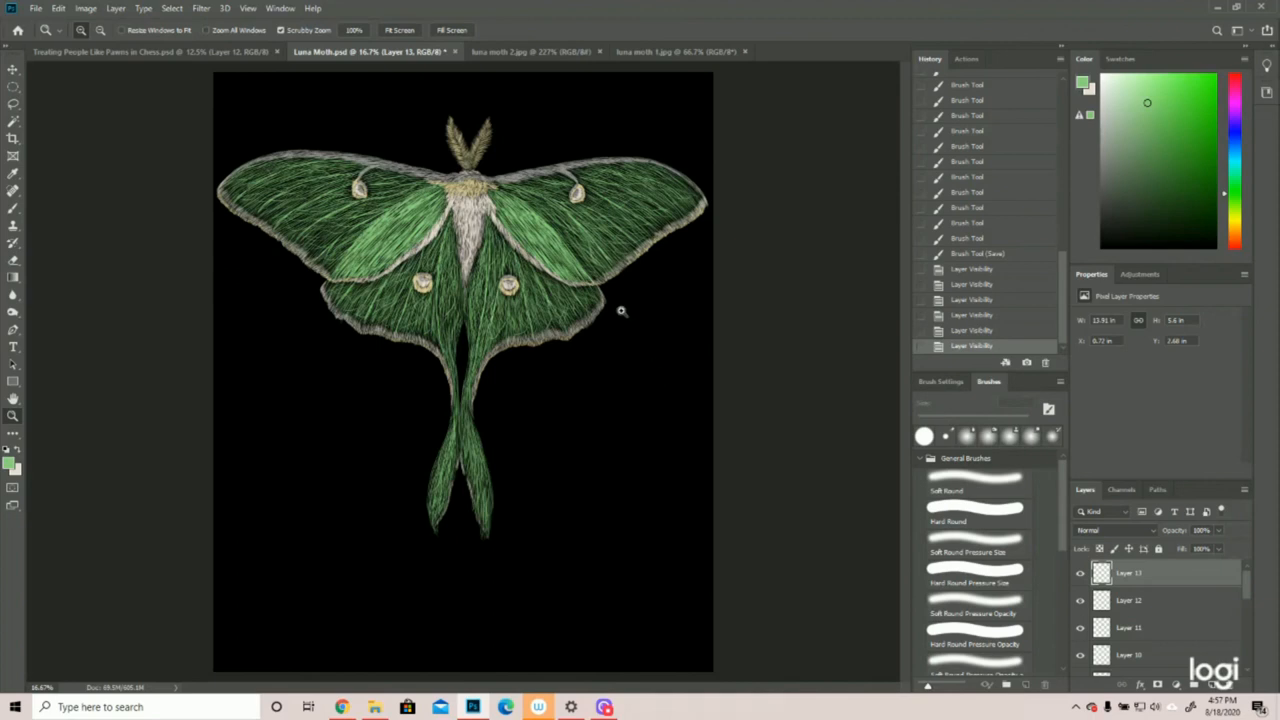
mouse_move(670, 304)
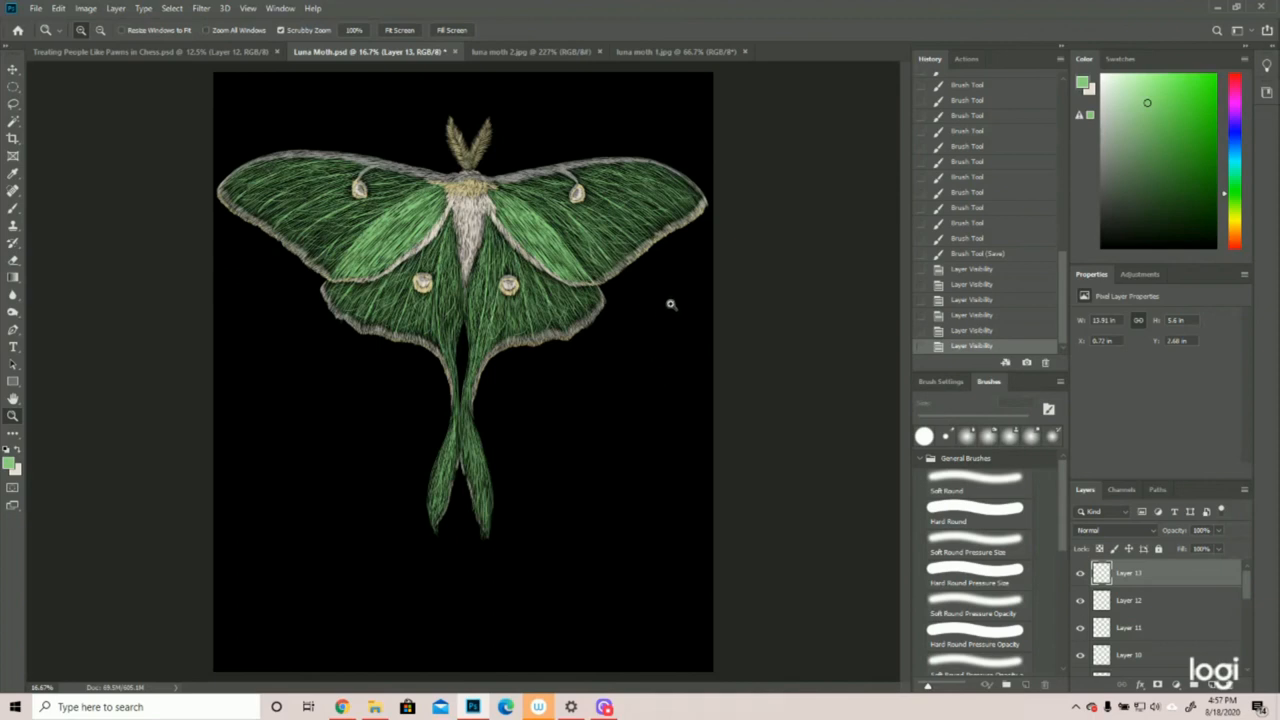
mouse_move(634, 363)
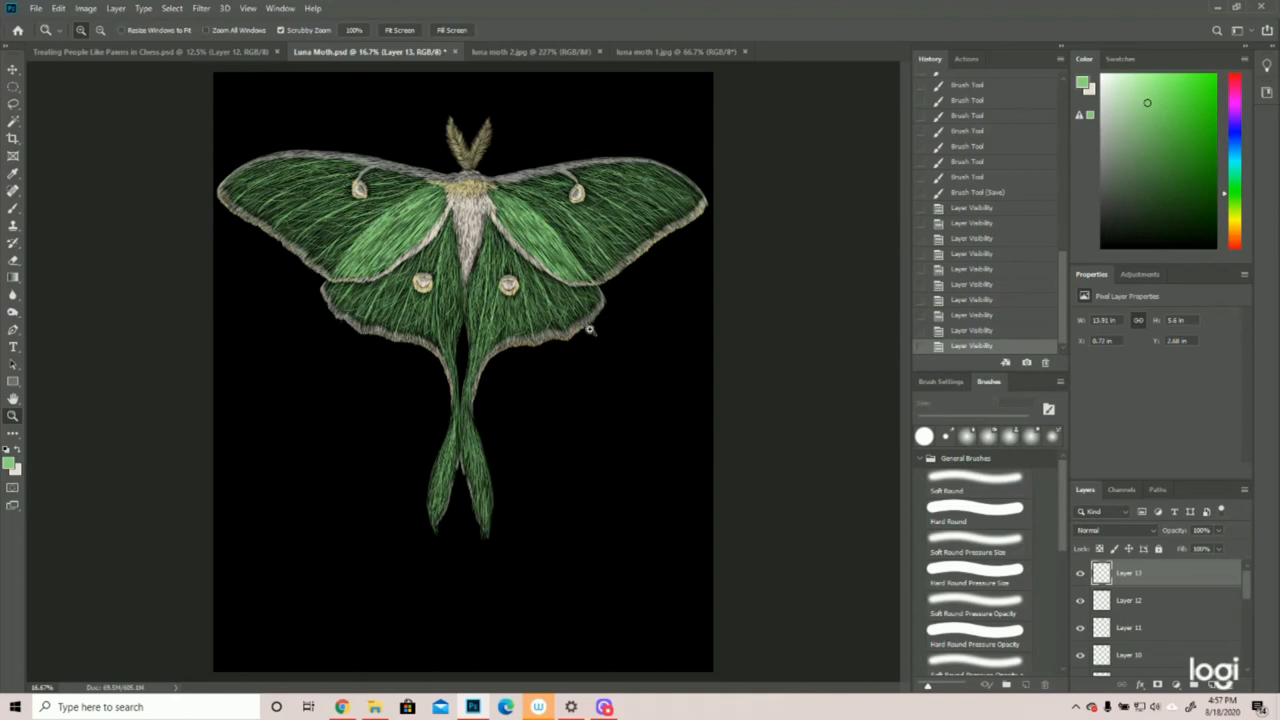
mouse_move(798, 378)
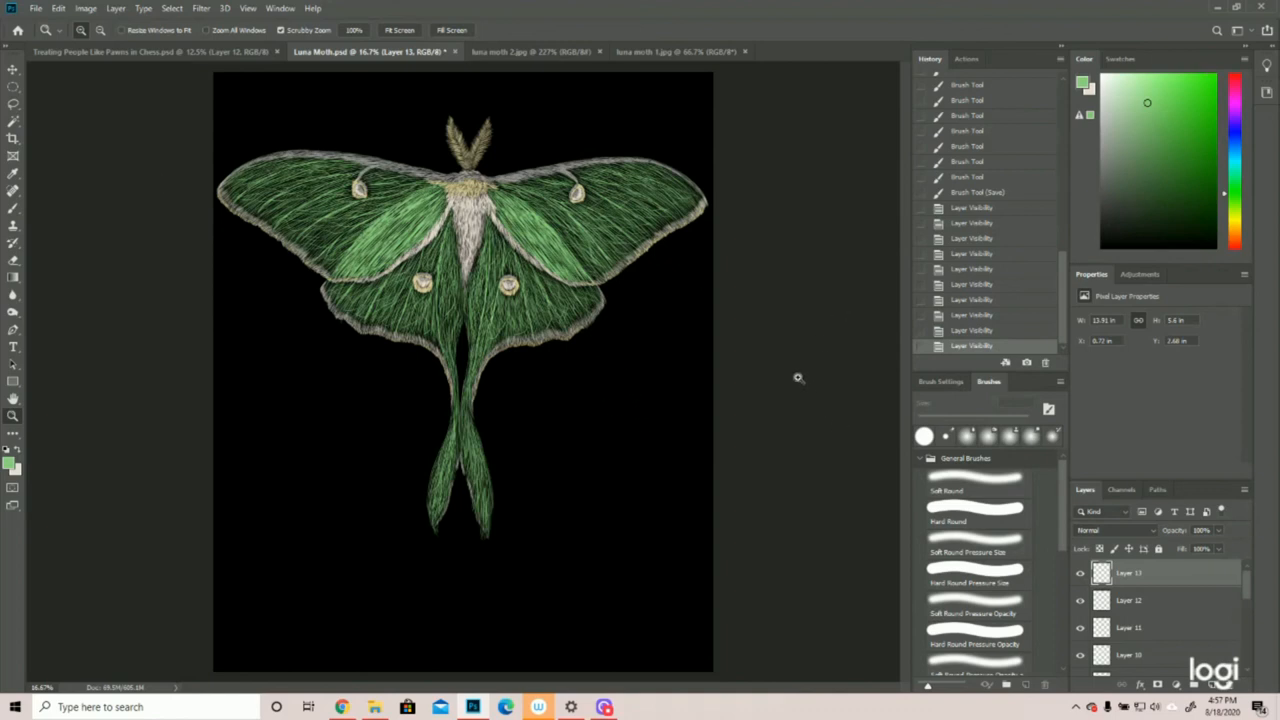
mouse_move(818, 383)
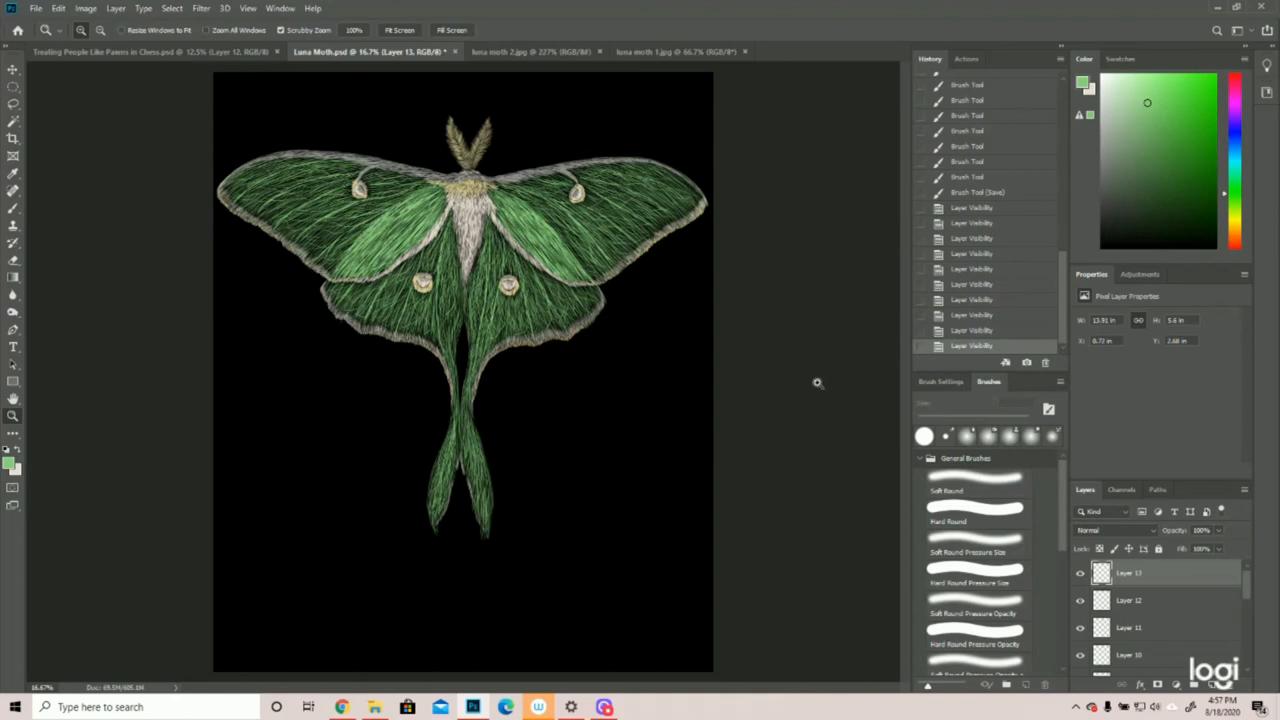
mouse_move(788, 372)
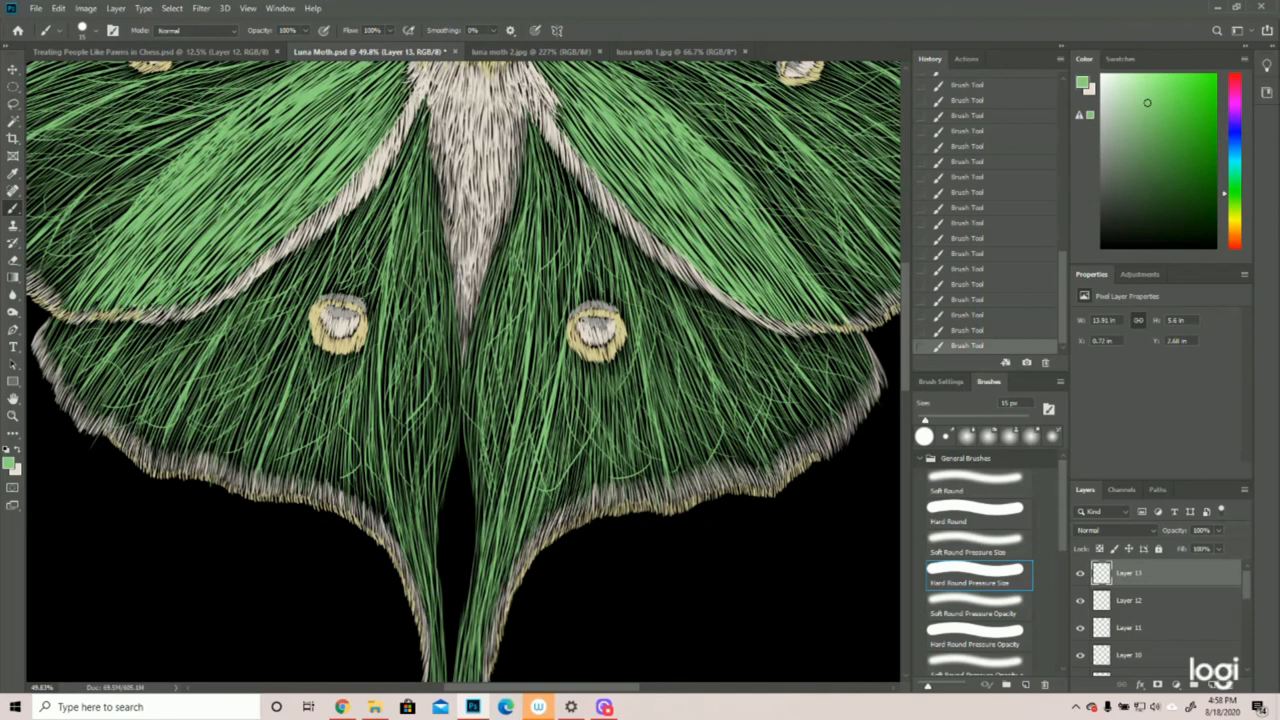
Paint a thin pale green strand across the hindwings with the Hard Round Pressure Size brush.
drag(565, 180, 575, 218)
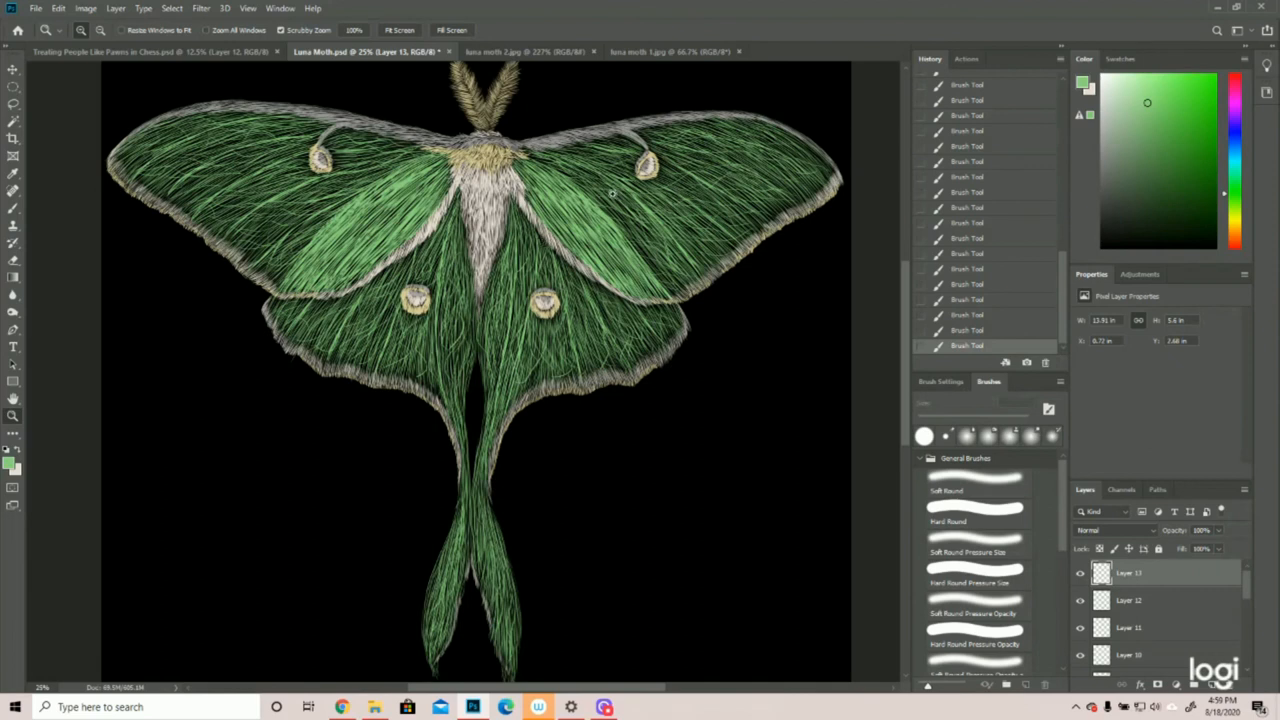
mouse_move(143, 232)
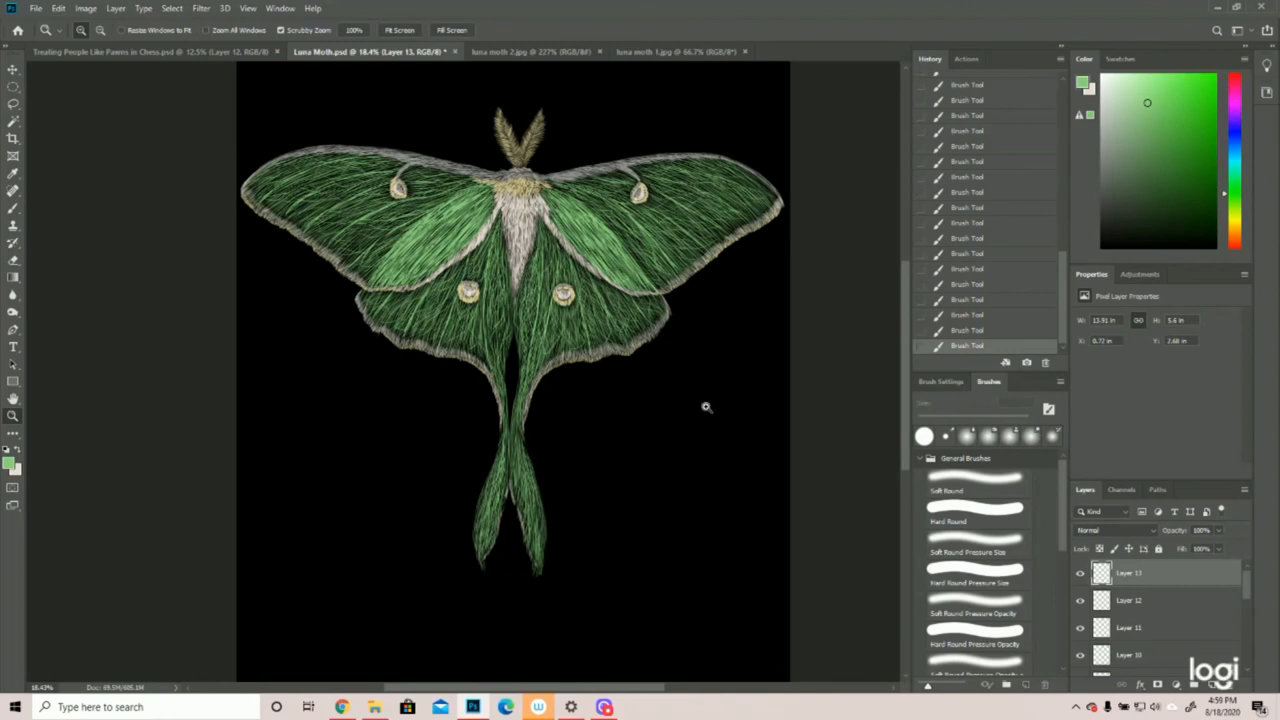
mouse_move(901, 611)
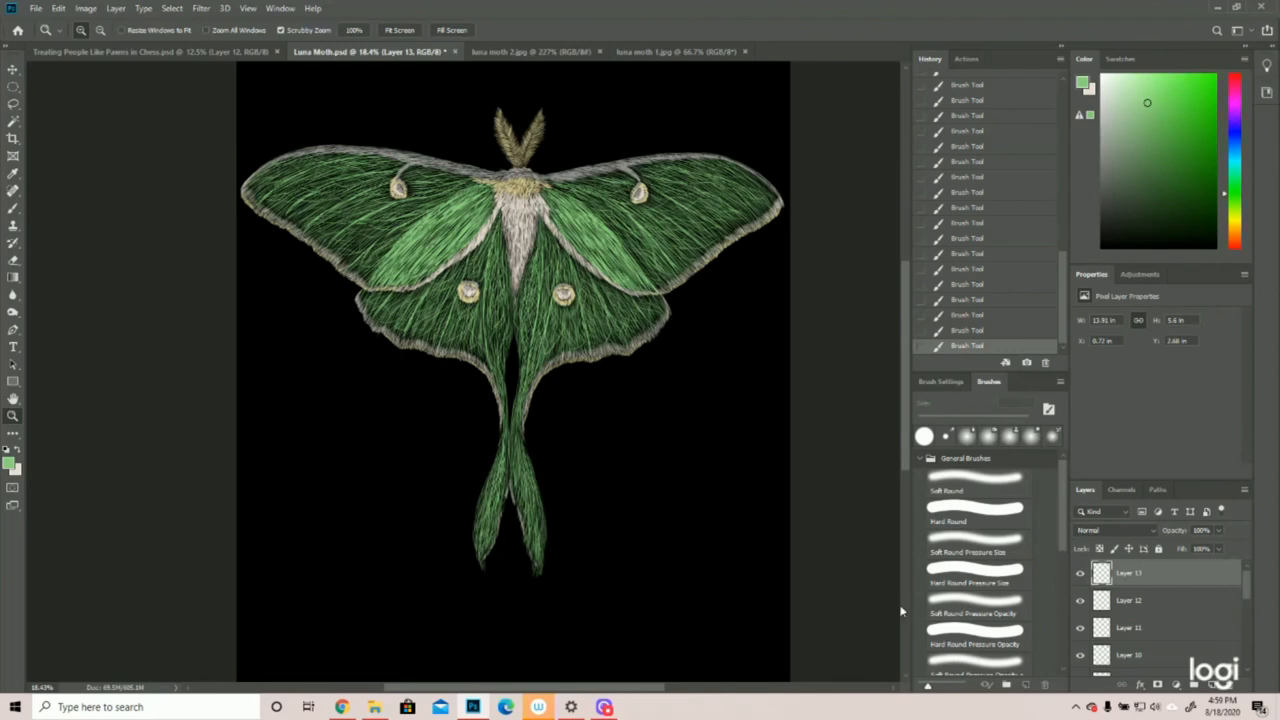